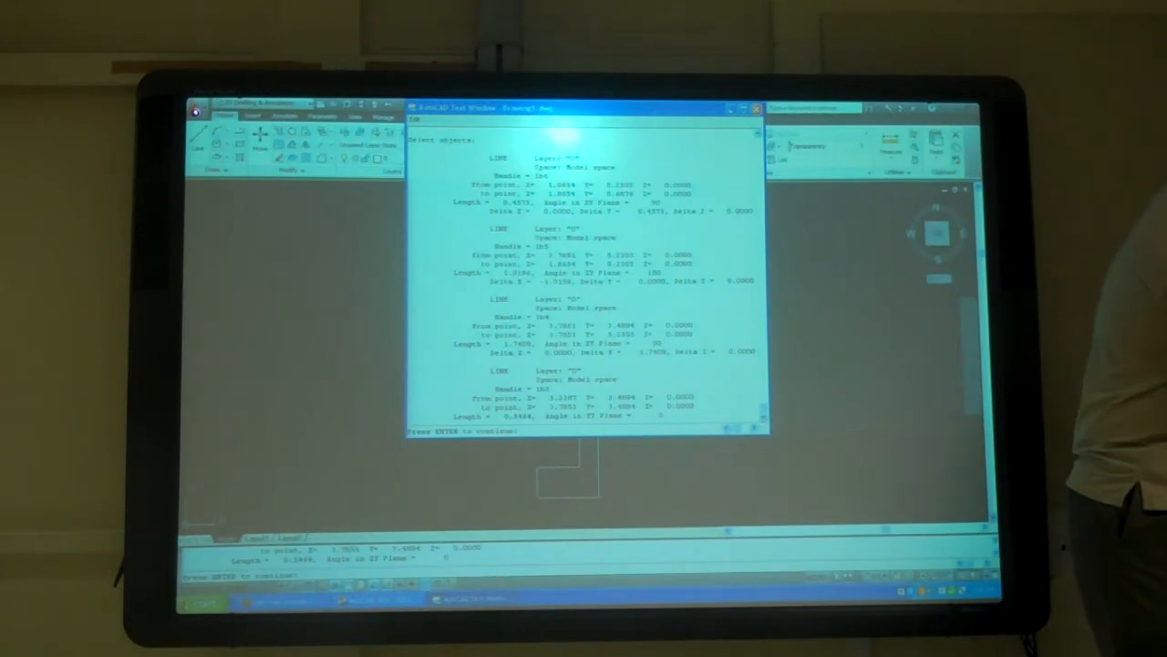
Start the LIST command to read the lines' endpoints, lengths and angles.
click(759, 110)
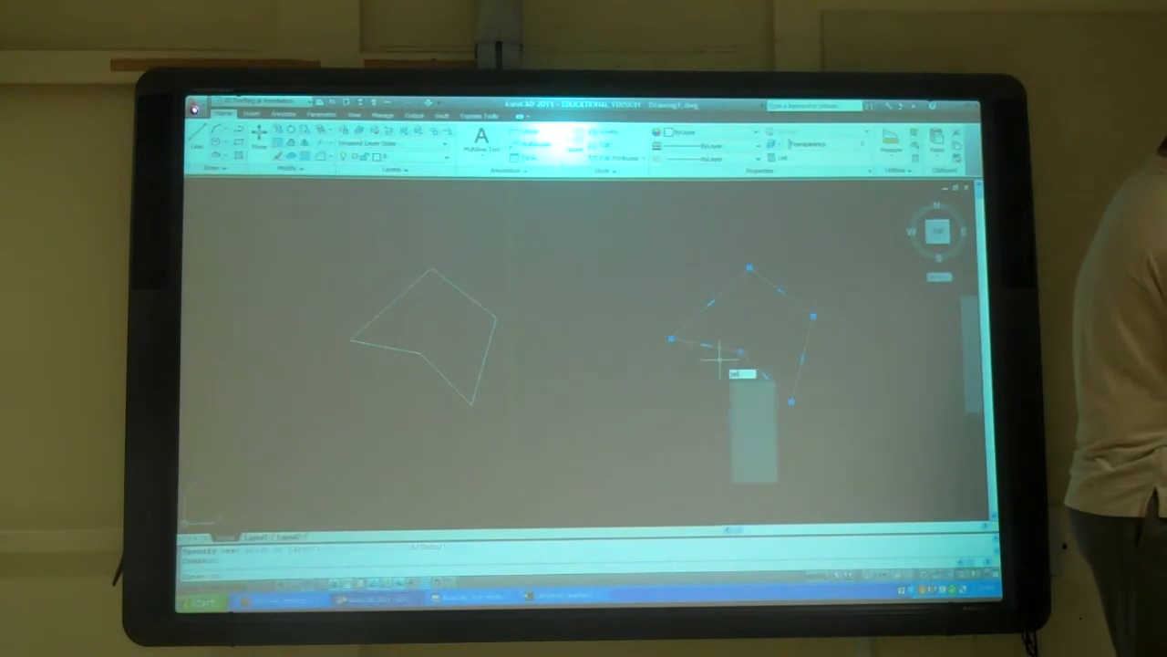
Smooth the selected angular polyline into a spline curve via the PEDIT shortcut menu and finish.
right_click(748, 355)
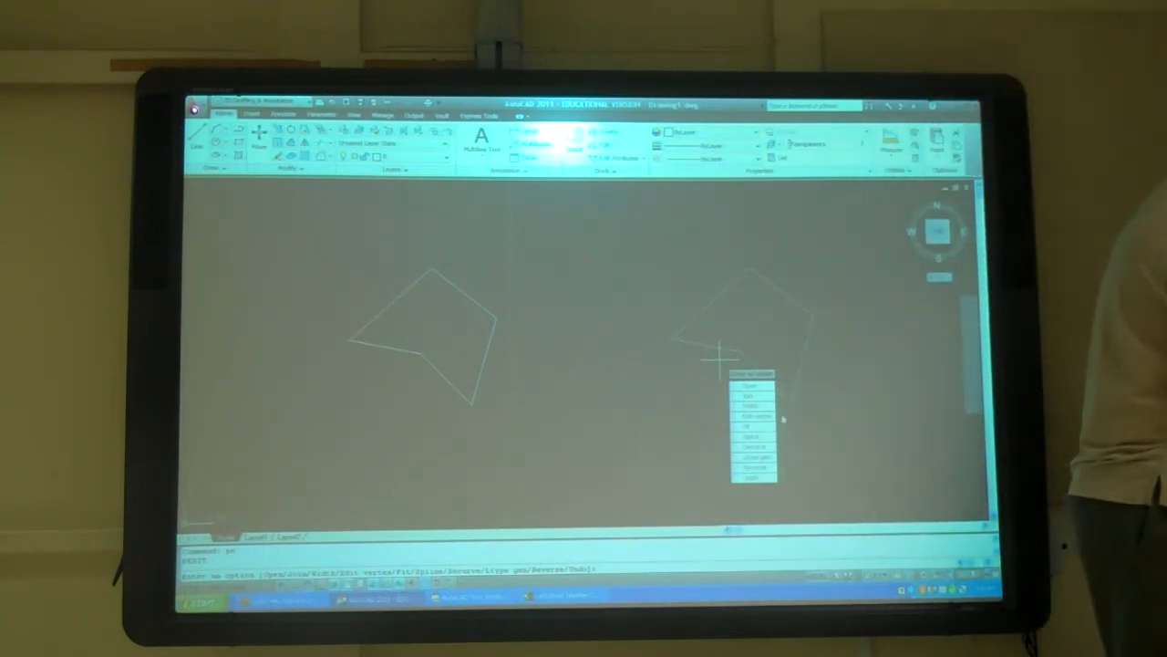
click(751, 415)
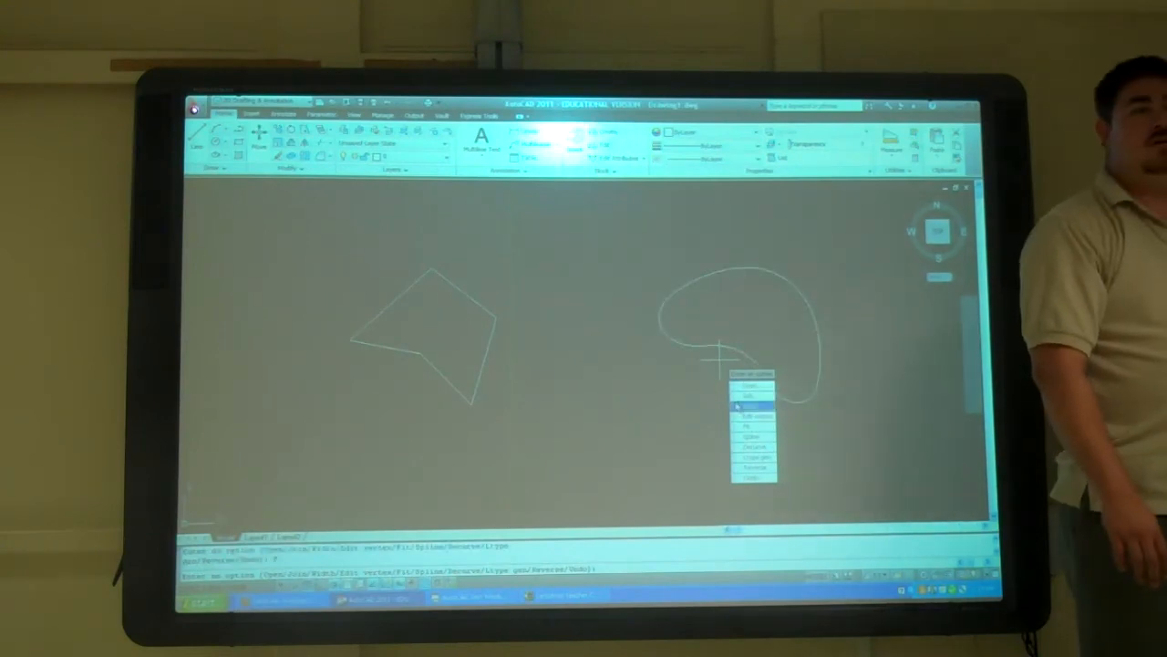
click(751, 405)
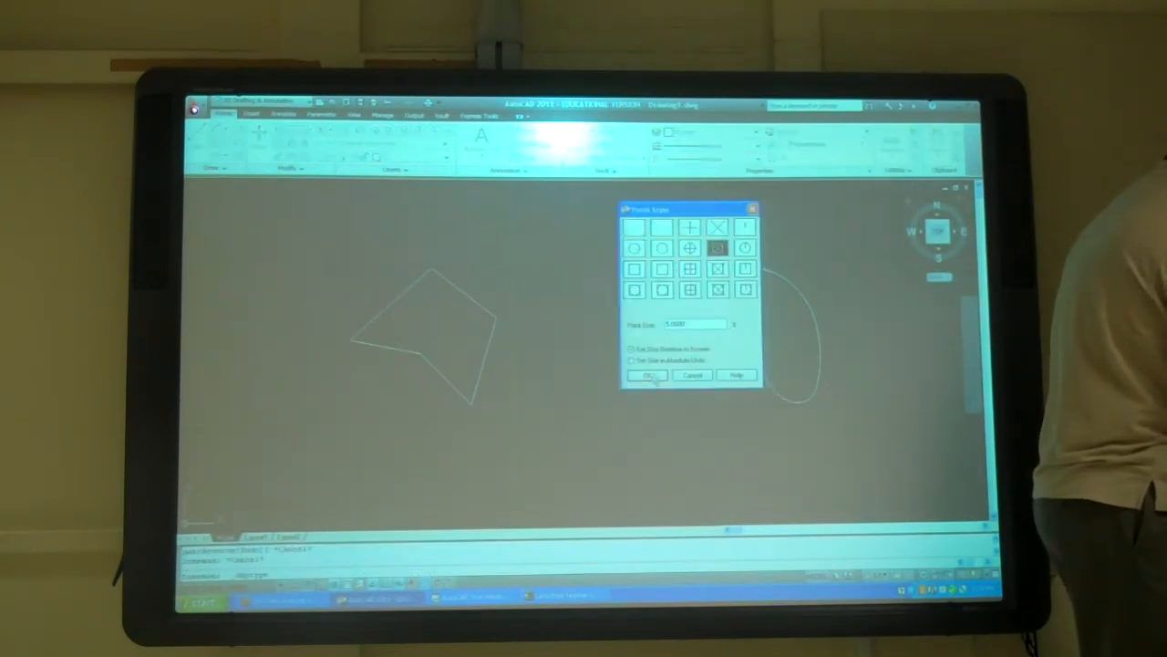
Choose a visible marker style in the Point Style dialog.
click(645, 375)
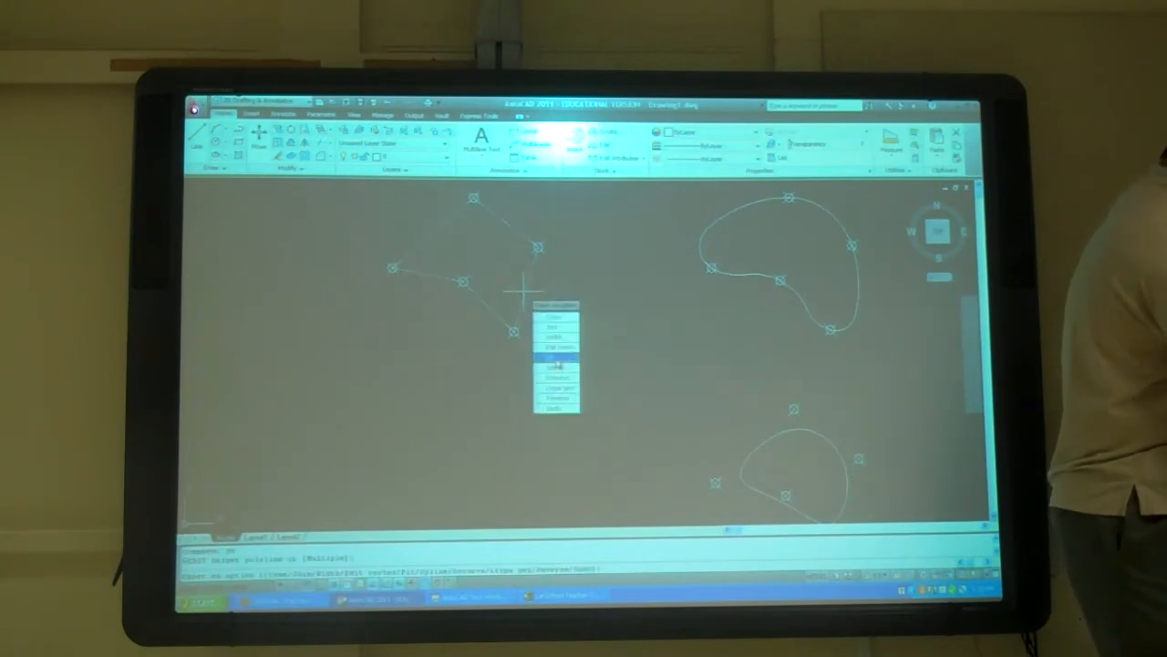
Convert the straight-segment polyline into a curved polyline with PEDIT.
click(557, 365)
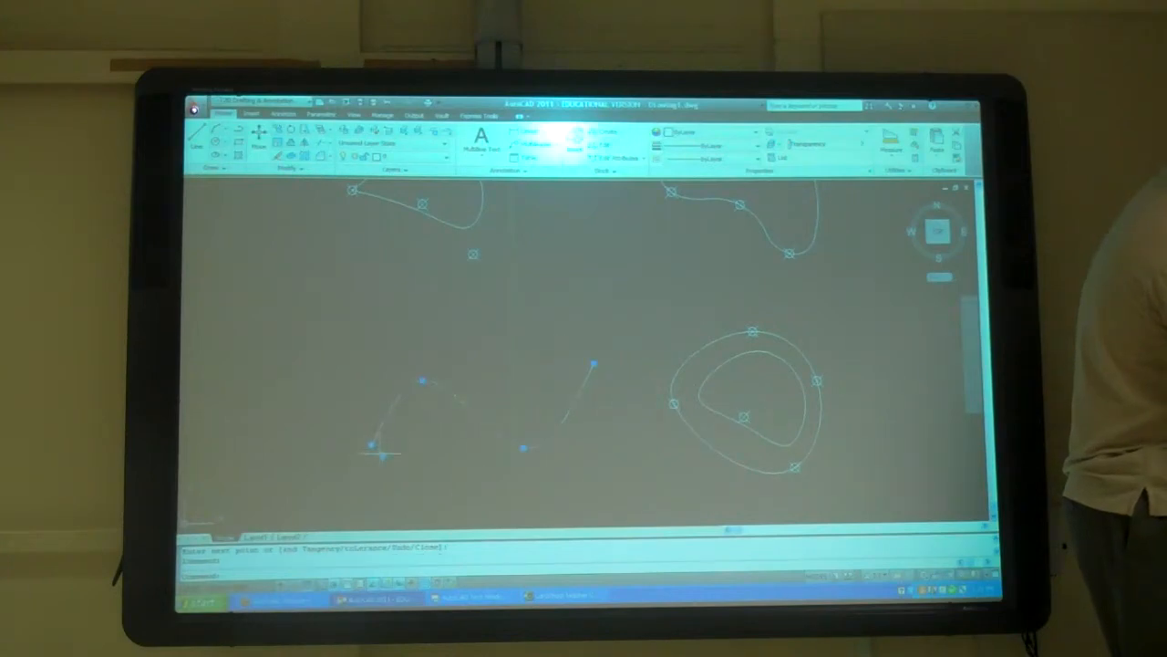
Repeat PEDIT to fit a smooth curve through the open polyline's vertices and finish.
right_click(374, 446)
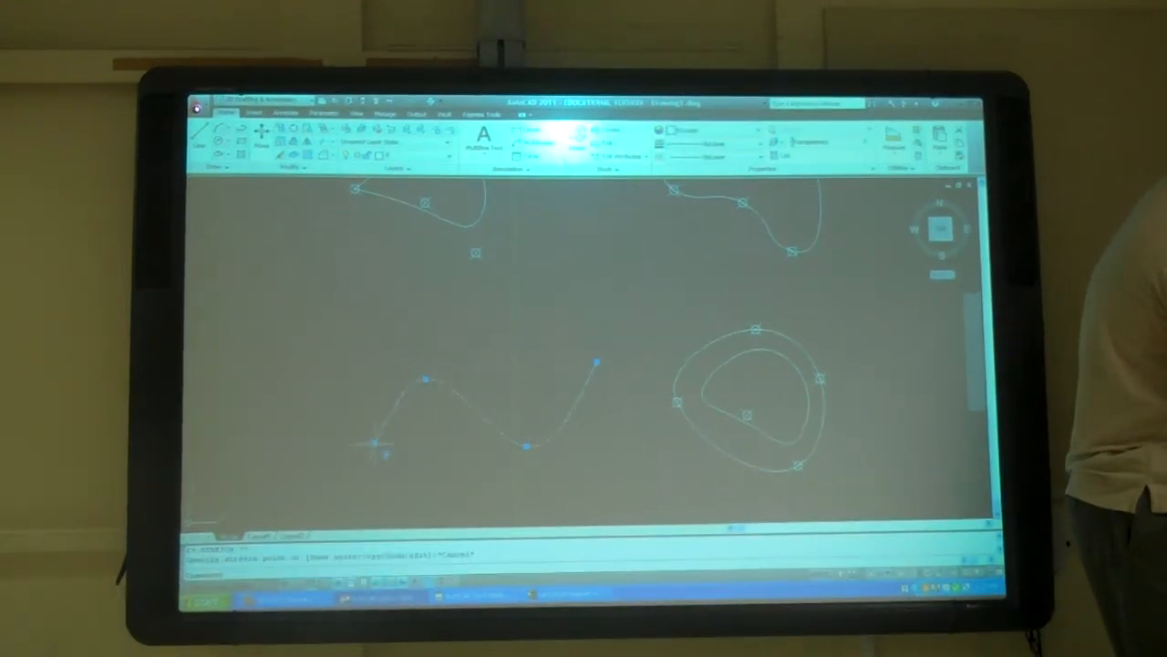
right_click(385, 452)
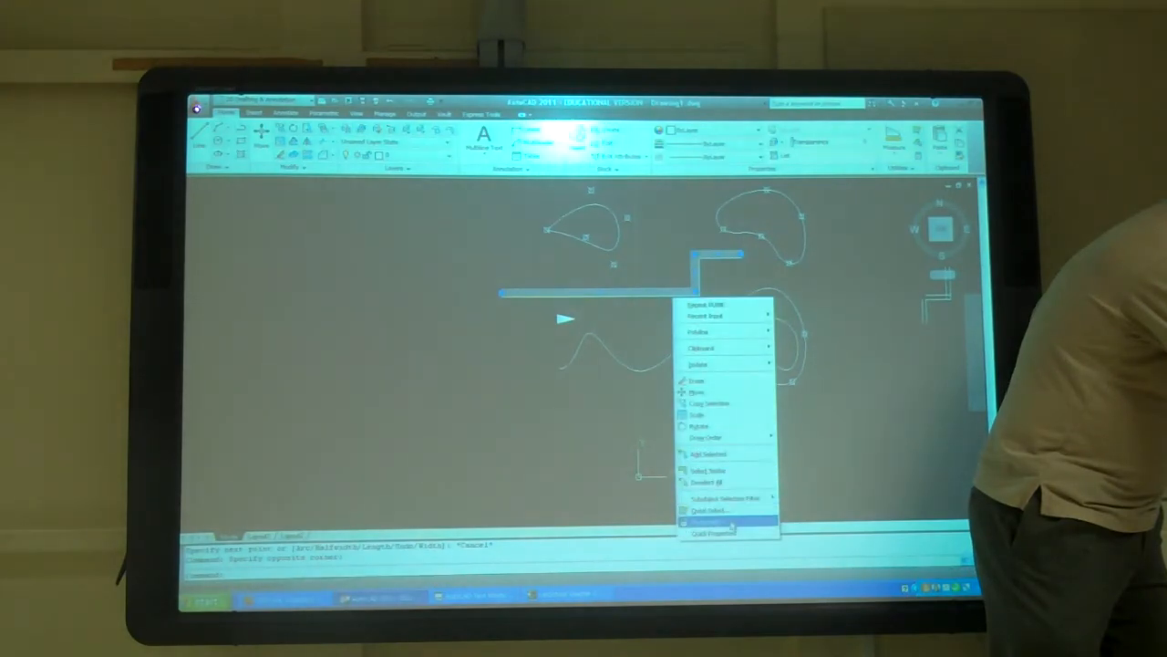
Show the Properties of the wide polyline bar from its shortcut menu.
click(711, 526)
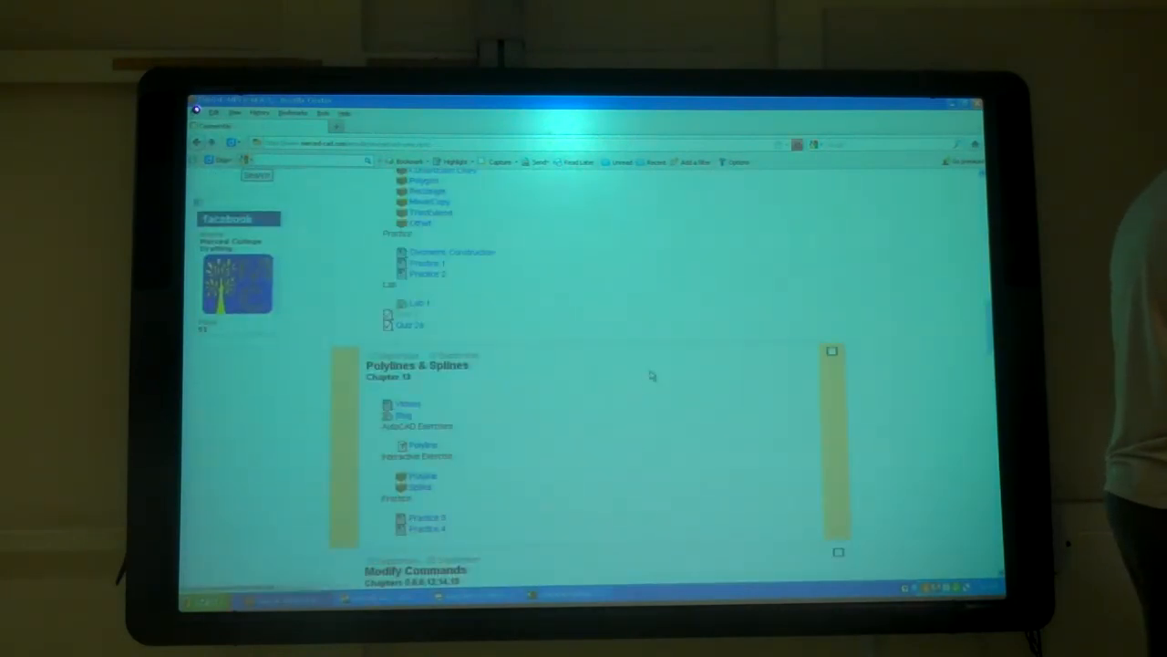
Scroll the Moodle course page to the Polylines & Splines section.
scroll(down, 3)
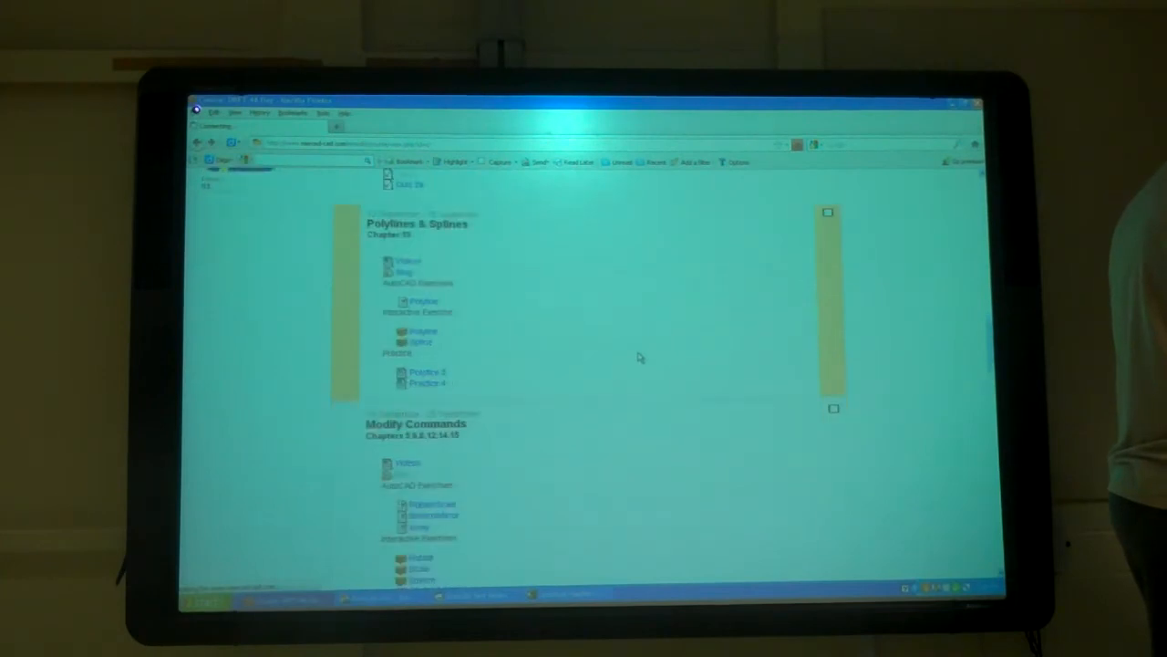
click(429, 383)
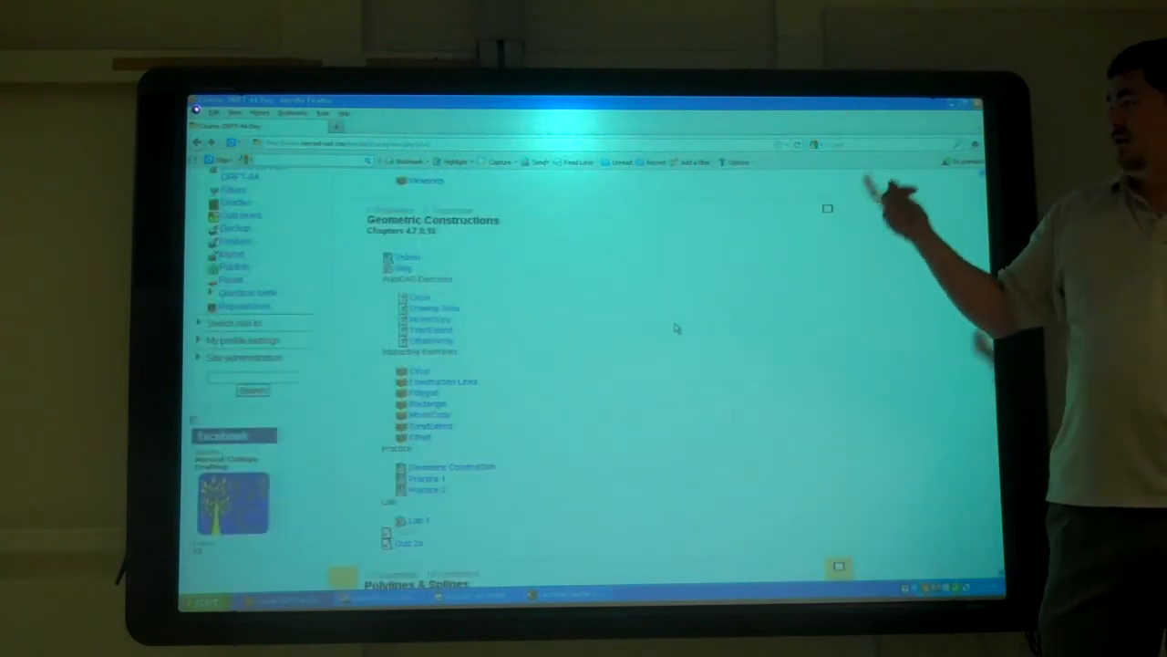
Scroll down the course page toward the Lab 1 activity link.
scroll(down, 3)
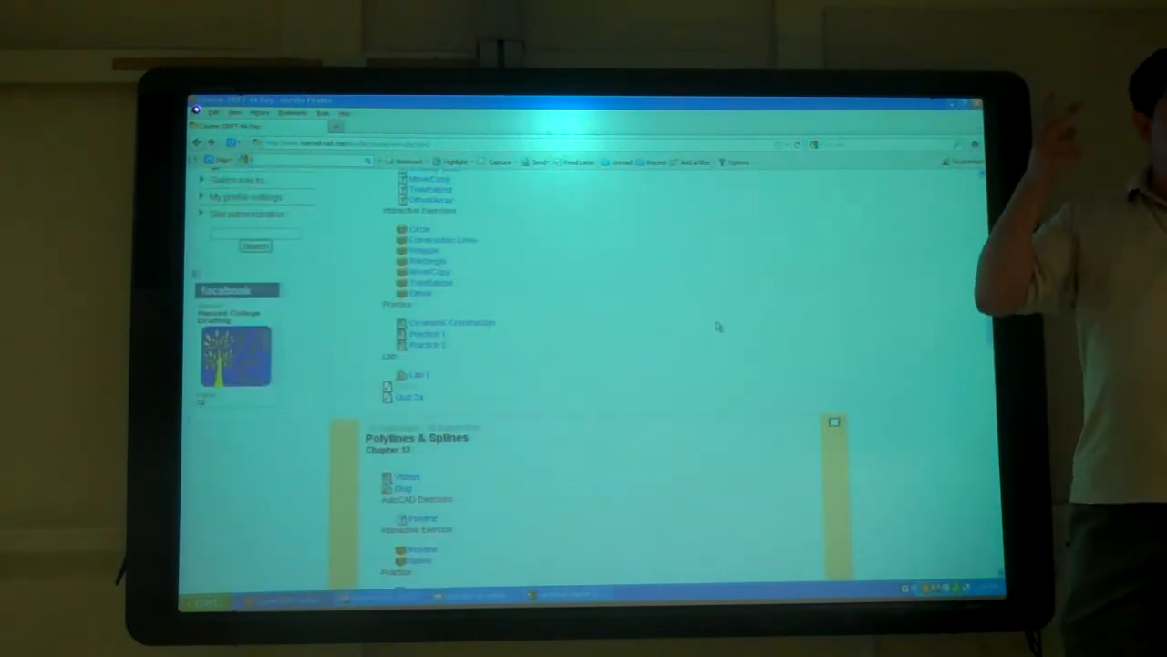
scroll(down, 3)
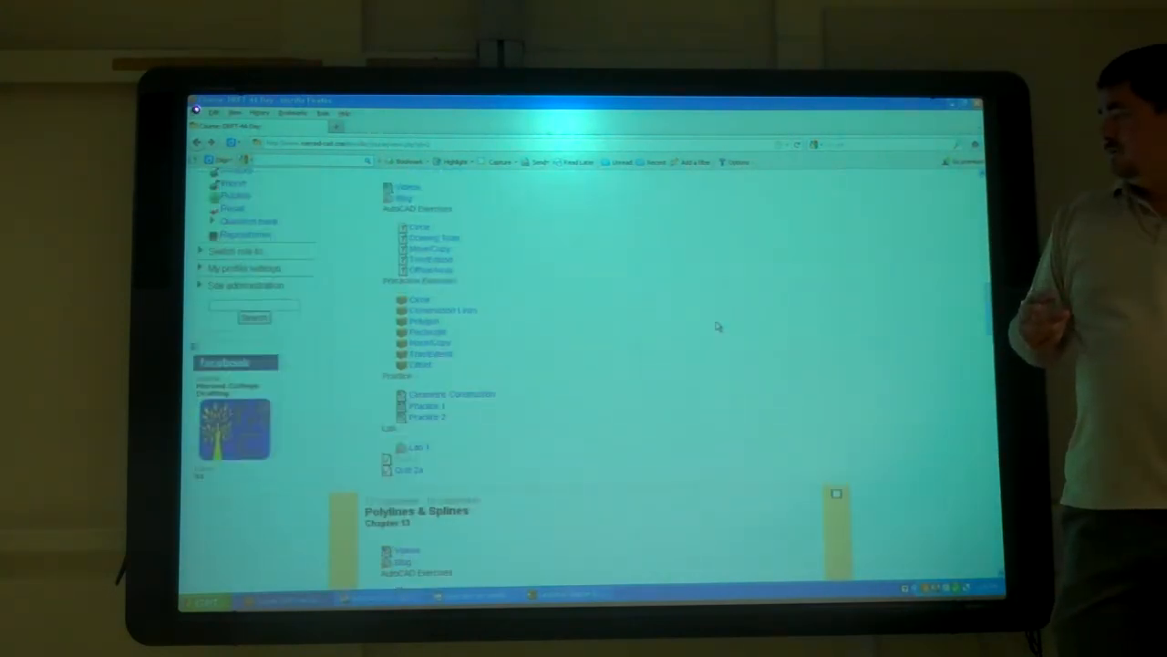
scroll(down, 3)
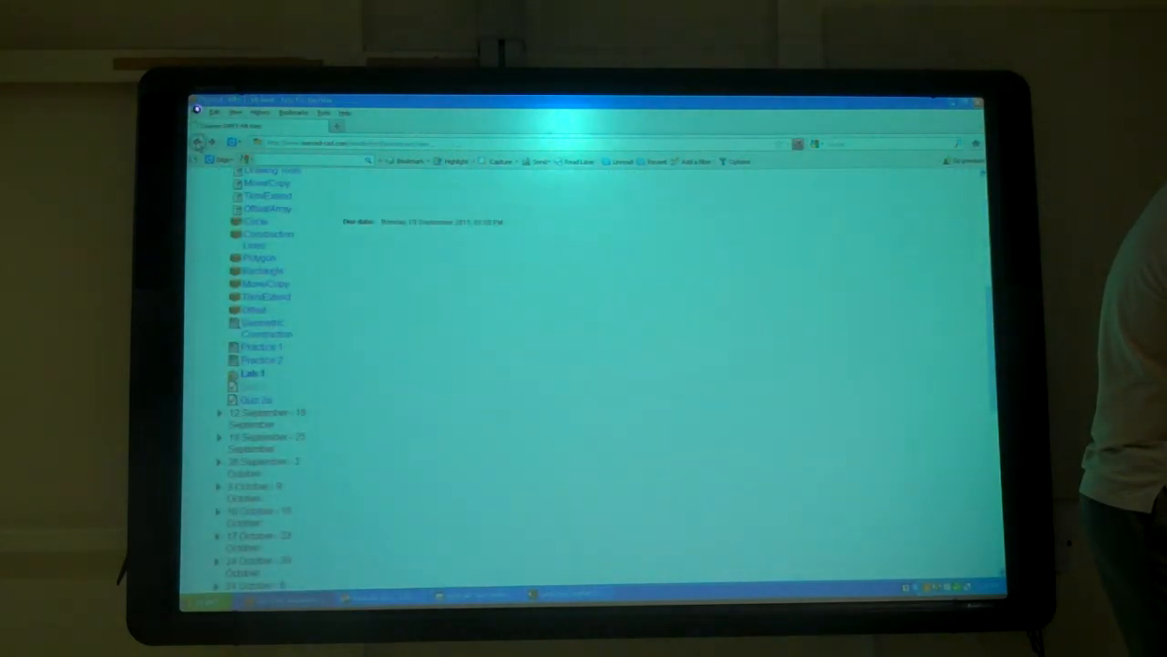
Scroll the course page back to the Polylines & Splines (Chapter 10) section.
scroll(down, 3)
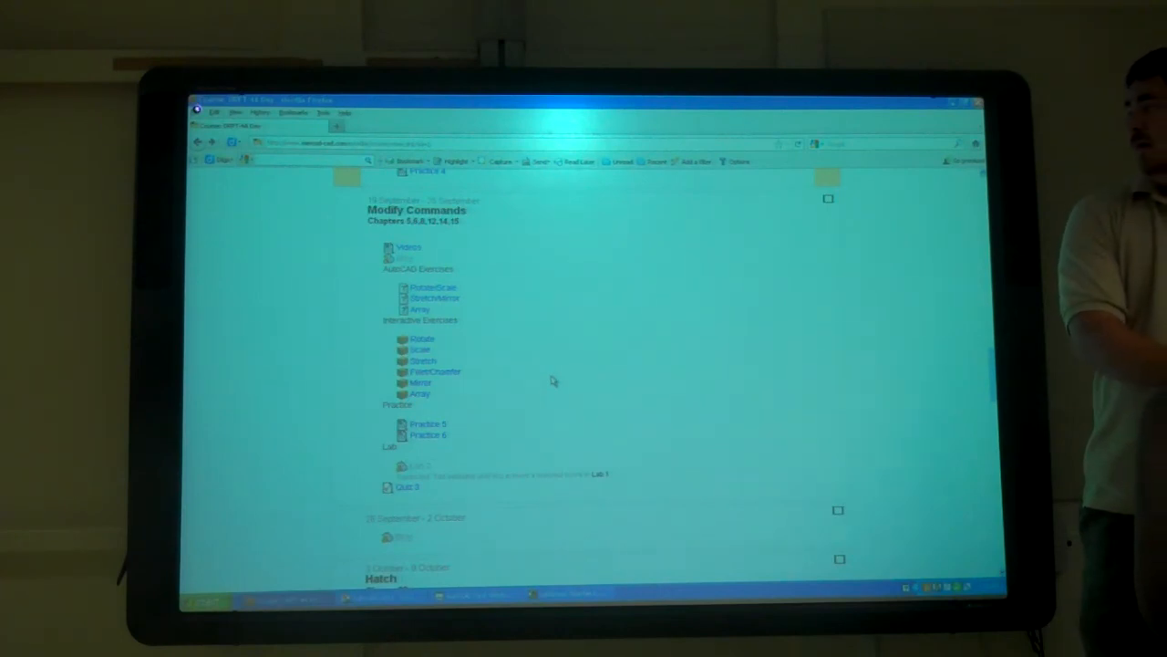
scroll(up, 3)
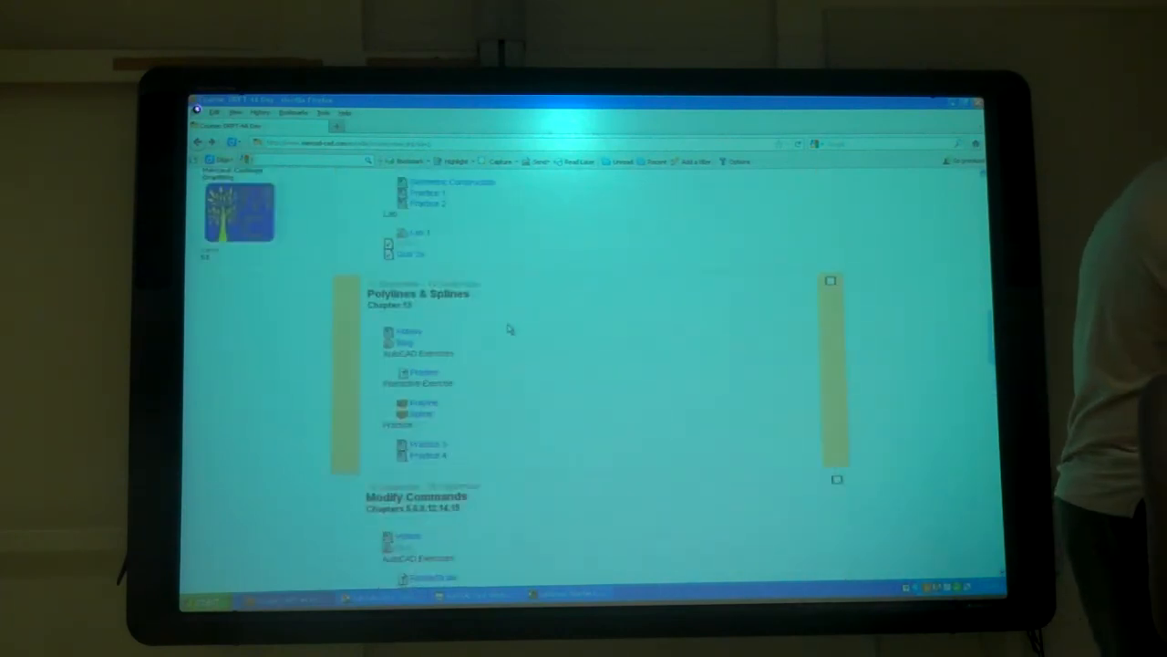